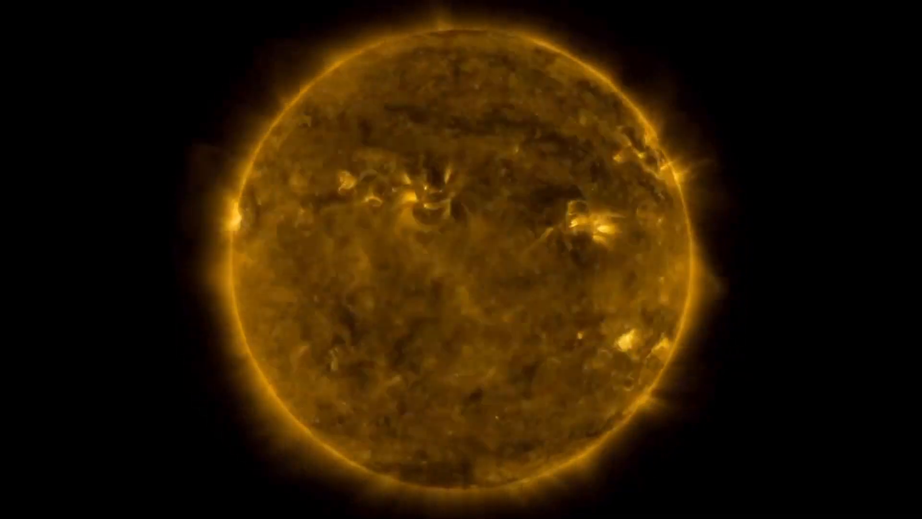
pyautogui.click(462, 259)
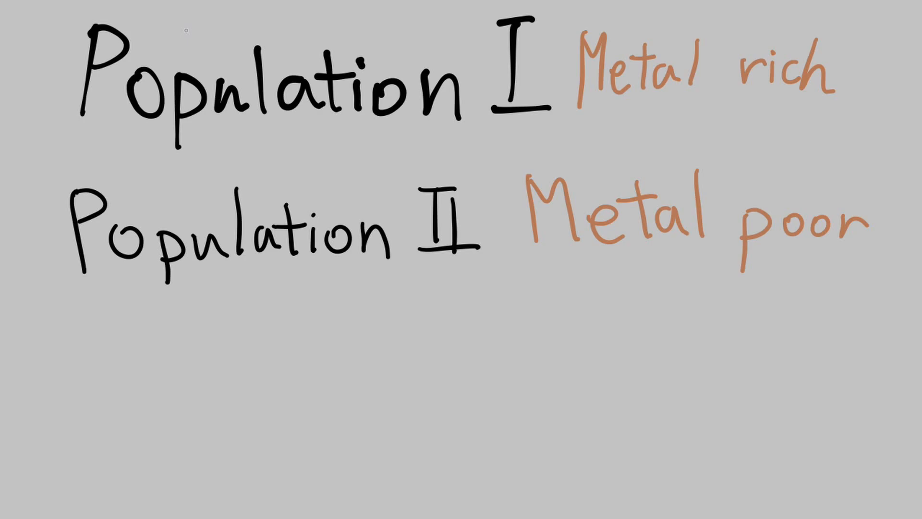
pyautogui.press('Right')
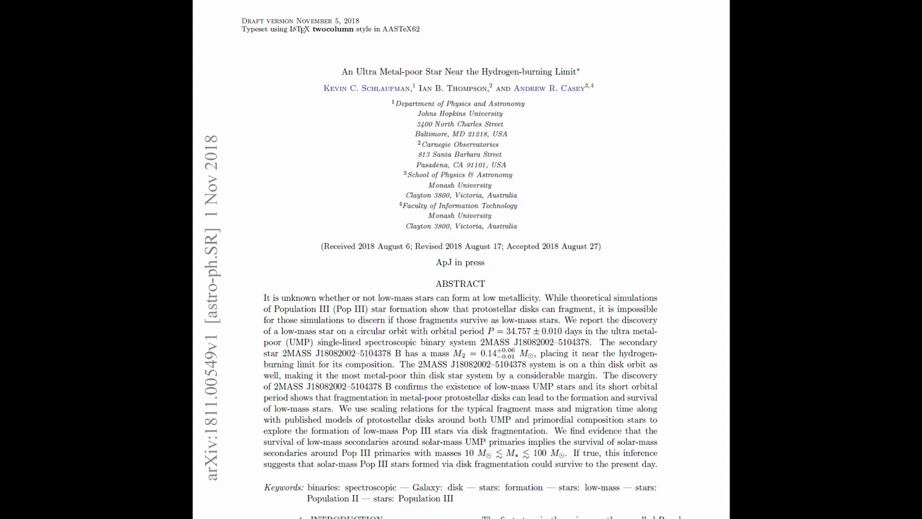
pyautogui.scroll(-3)
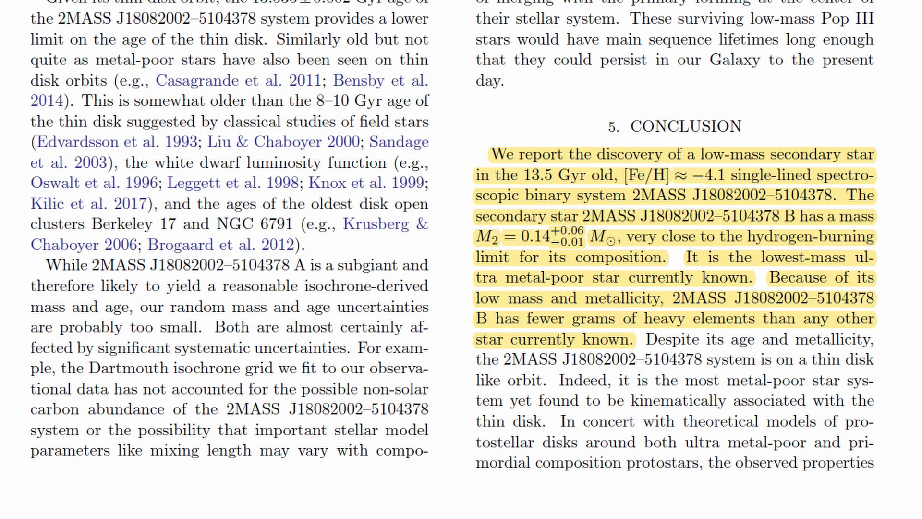